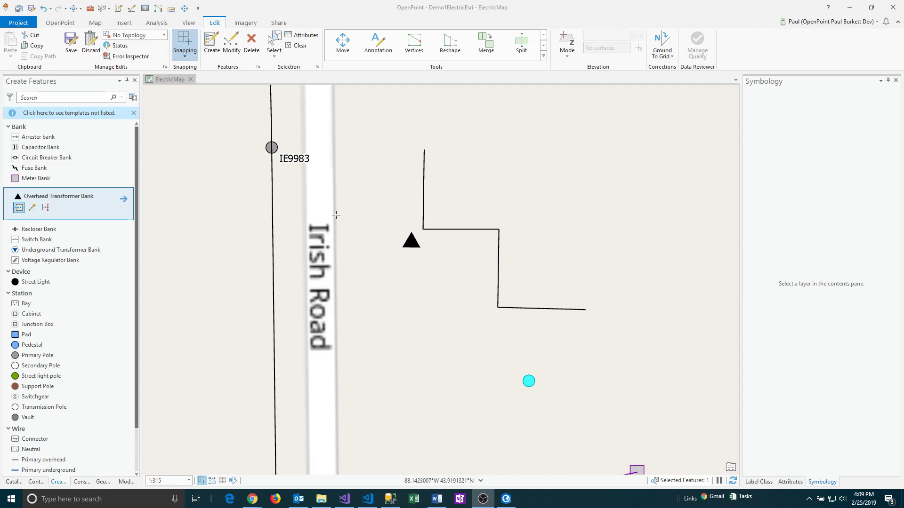
{"action": "mouse_move", "coordinate": [184, 50]}
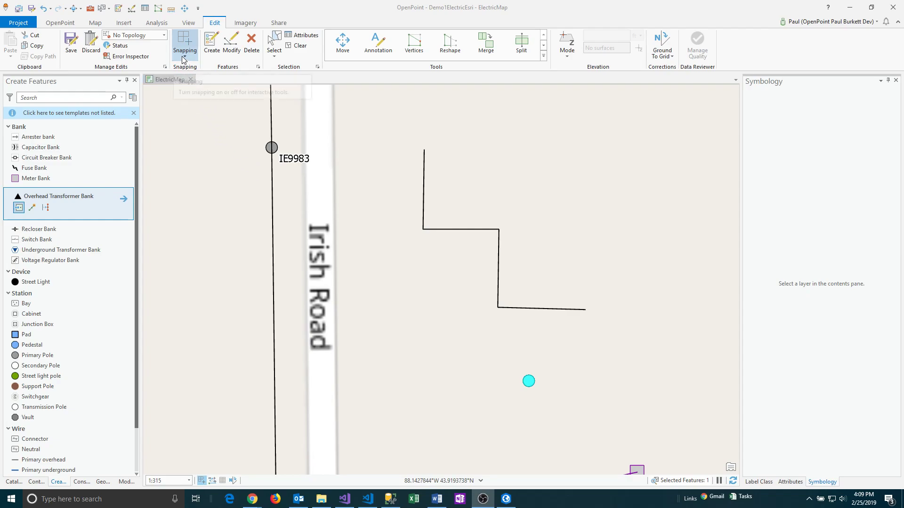
- From the Edit tab's Snapping dropdown, switch snapping off and then back on
{"action": "left_click", "coordinate": [184, 40]}
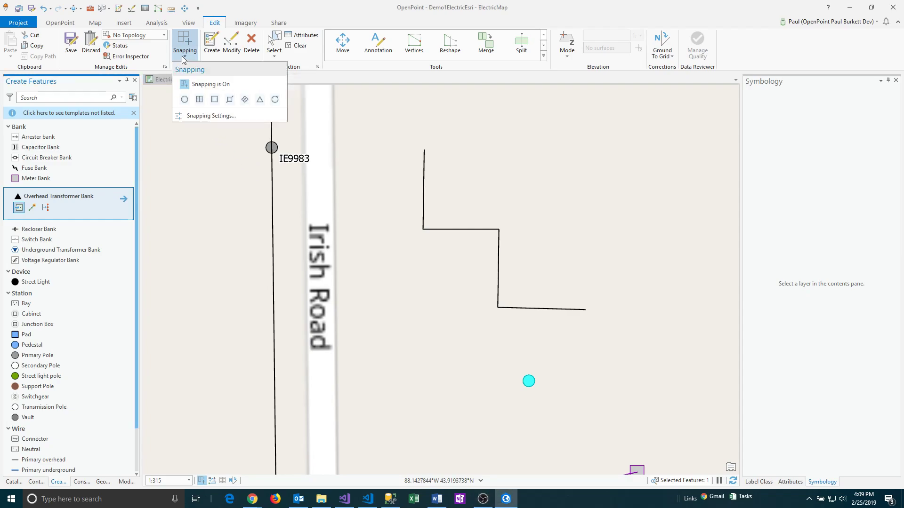
{"action": "left_click", "coordinate": [185, 42]}
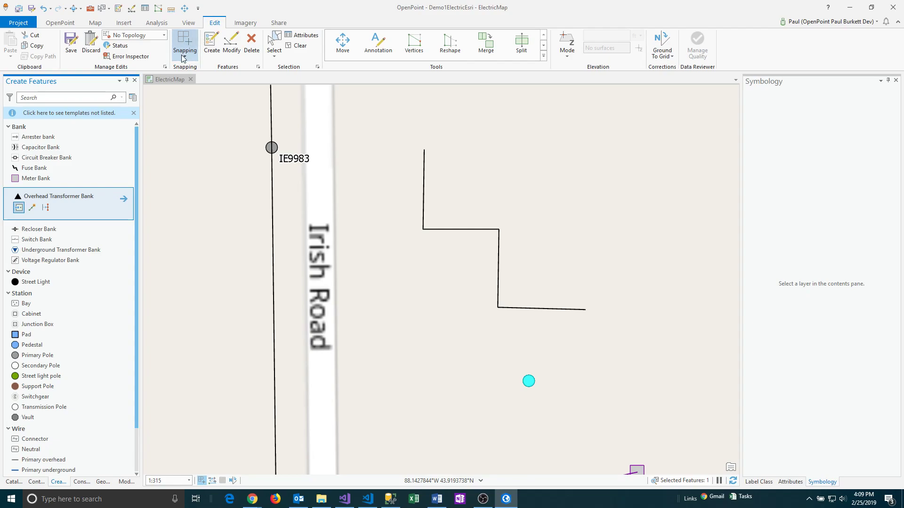
{"action": "left_click", "coordinate": [185, 41]}
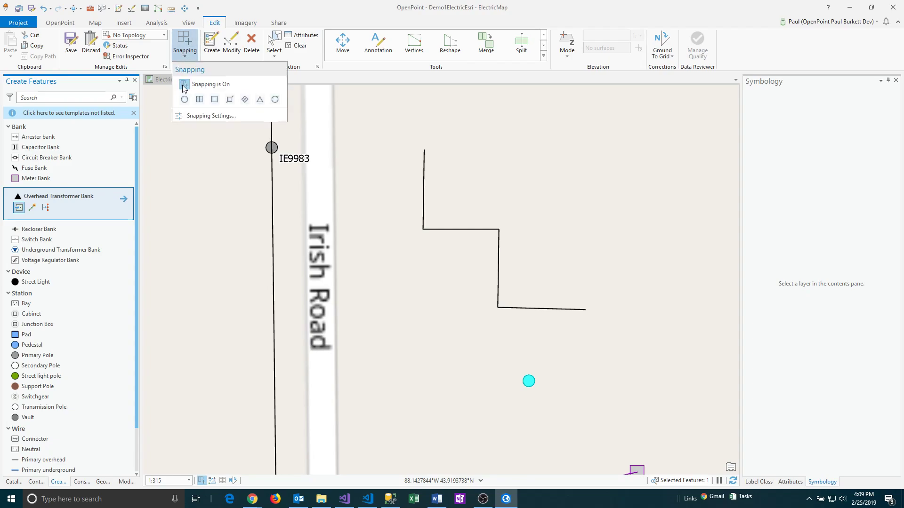
{"action": "left_click", "coordinate": [184, 84]}
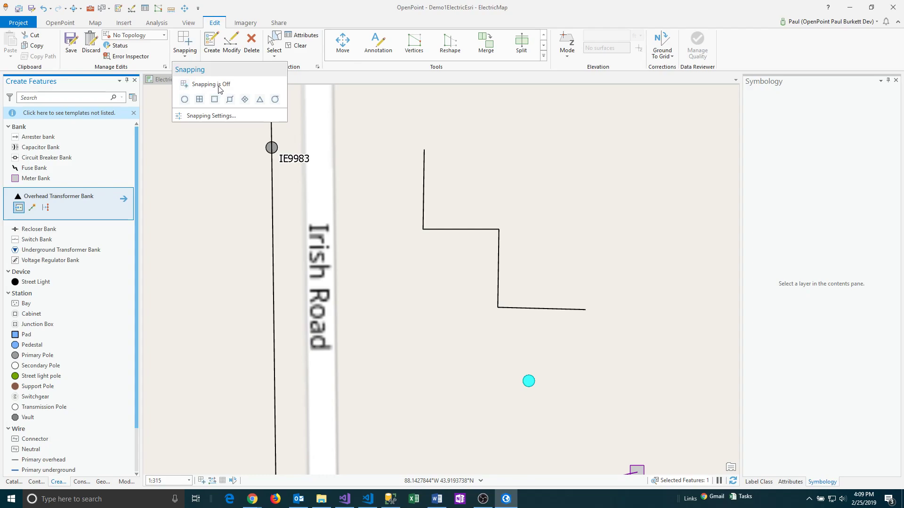
{"action": "left_click", "coordinate": [184, 85]}
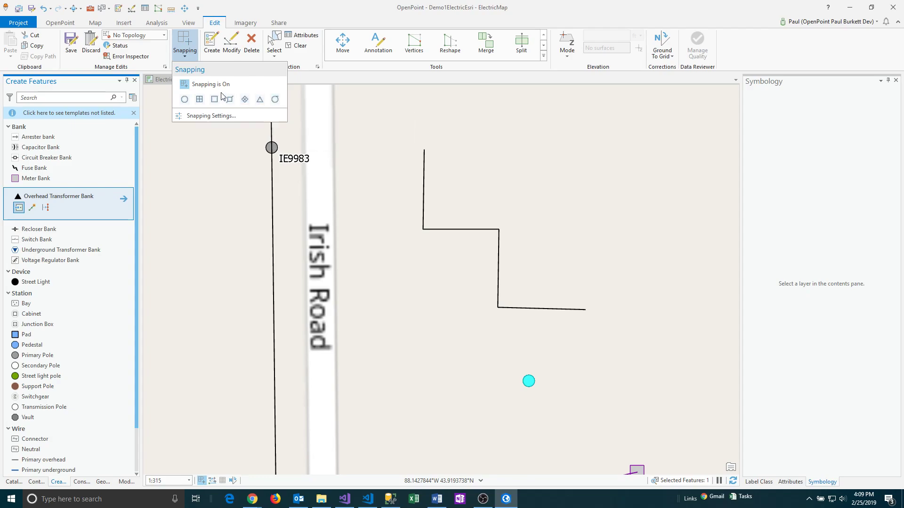
- Enable Point snapping and reopen the dropdown to review the snap types
{"action": "left_click", "coordinate": [199, 99]}
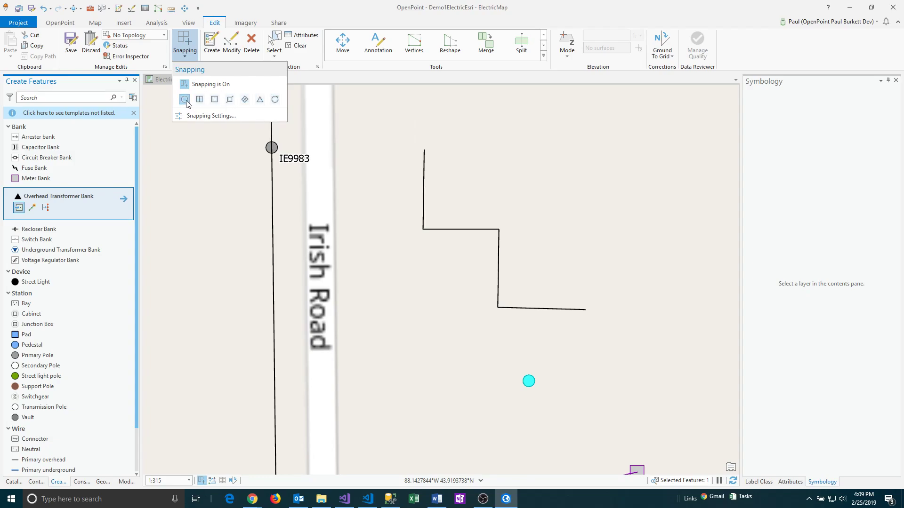
{"action": "mouse_move", "coordinate": [207, 122]}
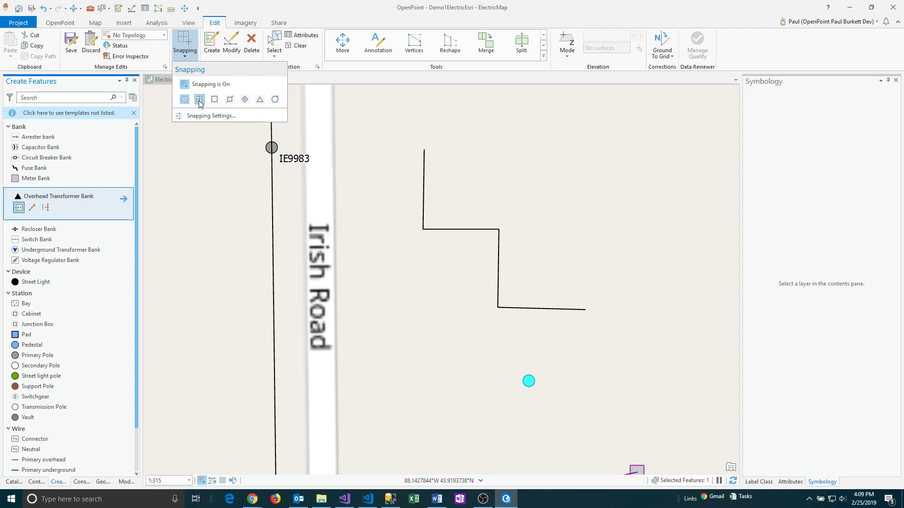
{"action": "left_click", "coordinate": [200, 99]}
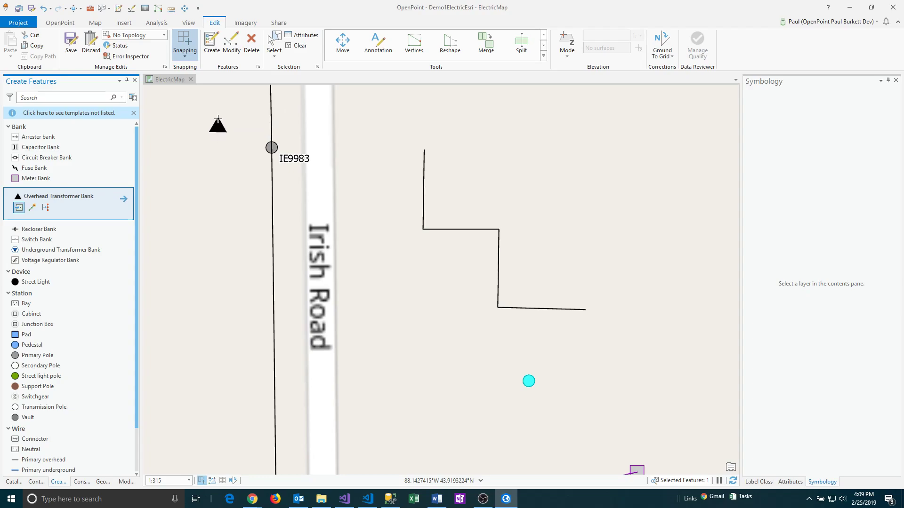
{"action": "left_click", "coordinate": [186, 44]}
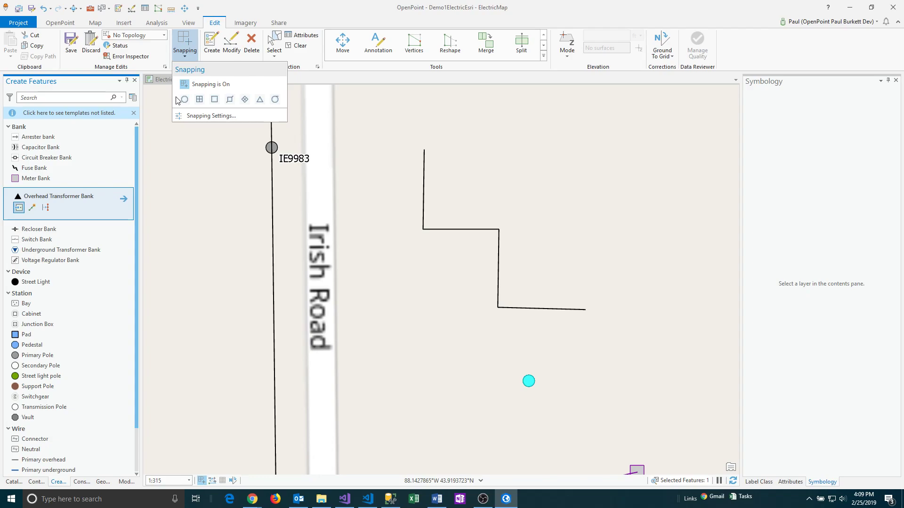
{"action": "mouse_move", "coordinate": [183, 99]}
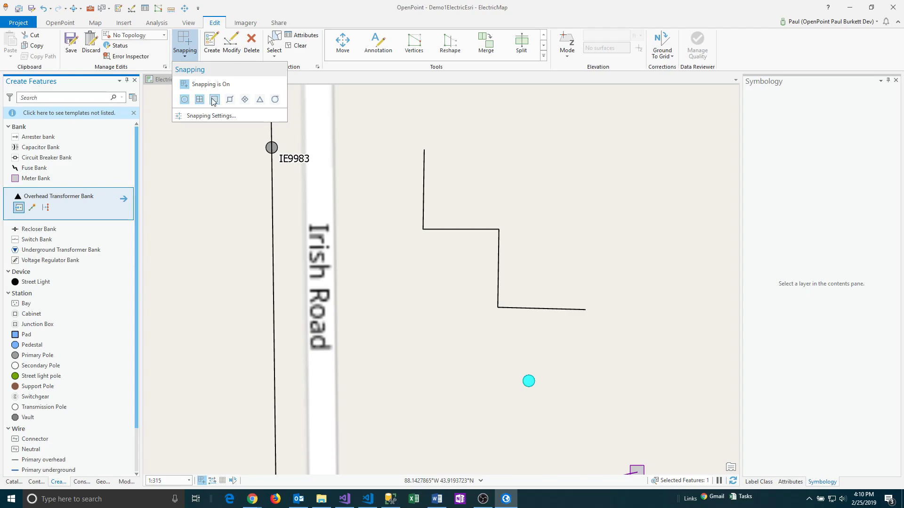
{"action": "mouse_move", "coordinate": [220, 115]}
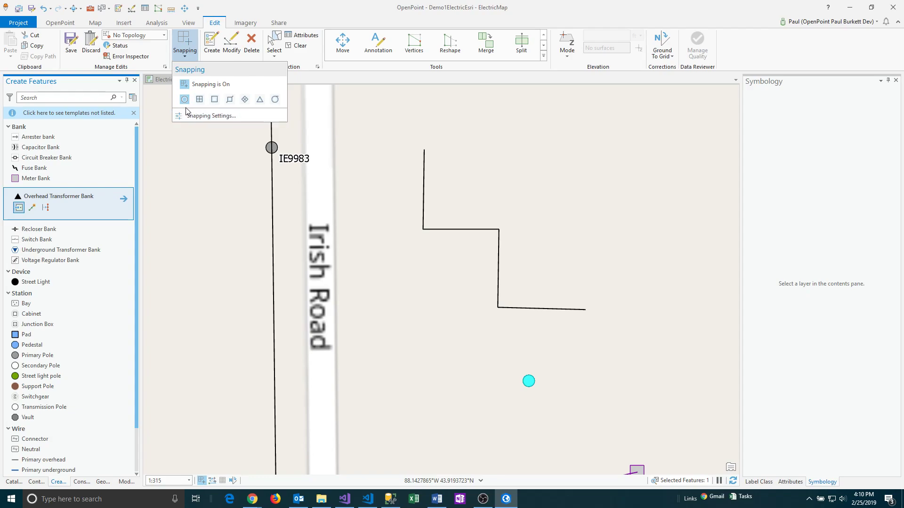
{"action": "mouse_move", "coordinate": [185, 99]}
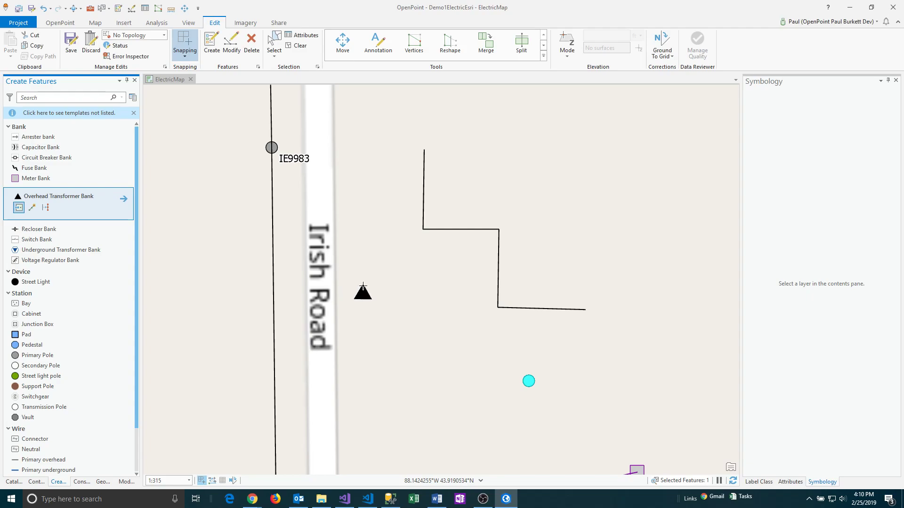
- Move the Overhead Transformer Bank preview to the cyan point and re-enable snapping so it locks on
{"action": "left_click_drag", "start_coordinate": [362, 290], "coordinate": [489, 403]}
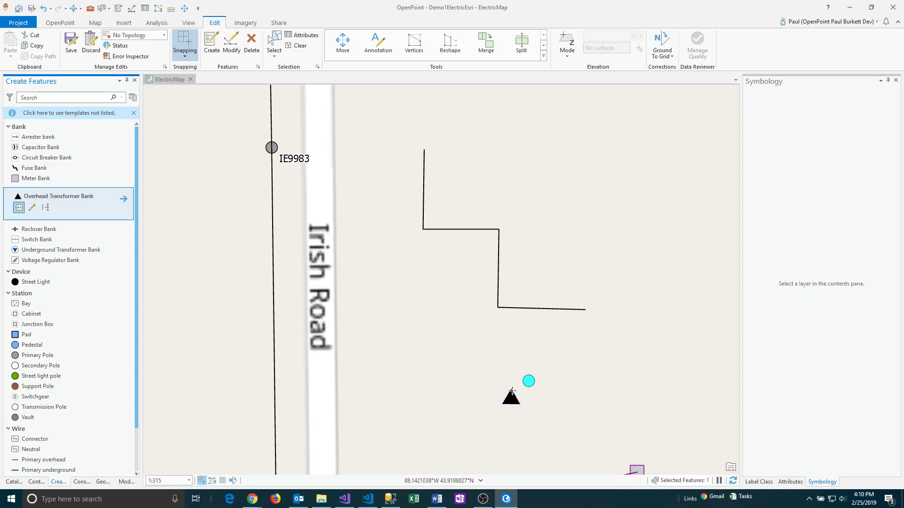
{"action": "left_click", "coordinate": [528, 382]}
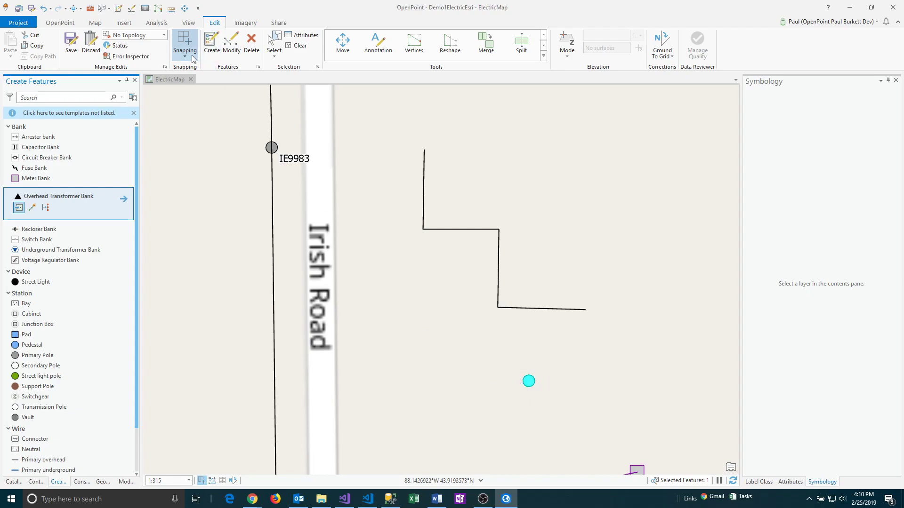
{"action": "left_click", "coordinate": [185, 44]}
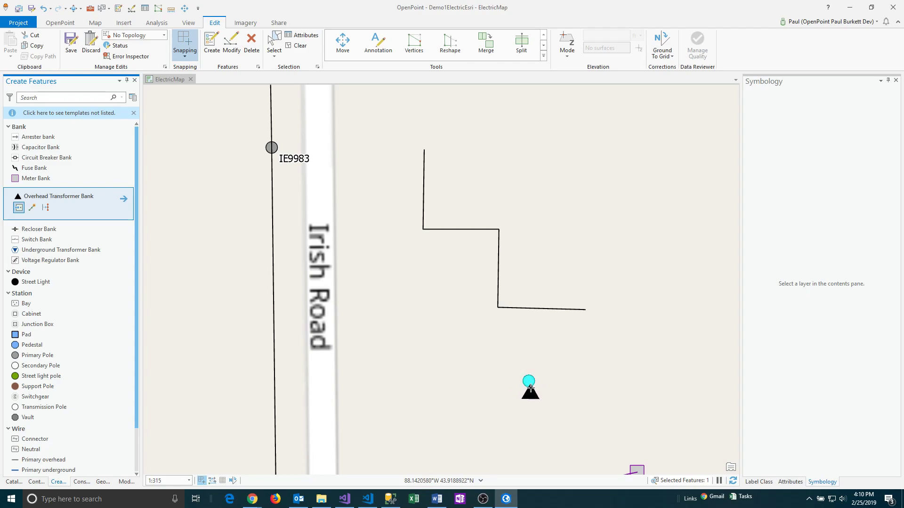
{"action": "left_click", "coordinate": [528, 386]}
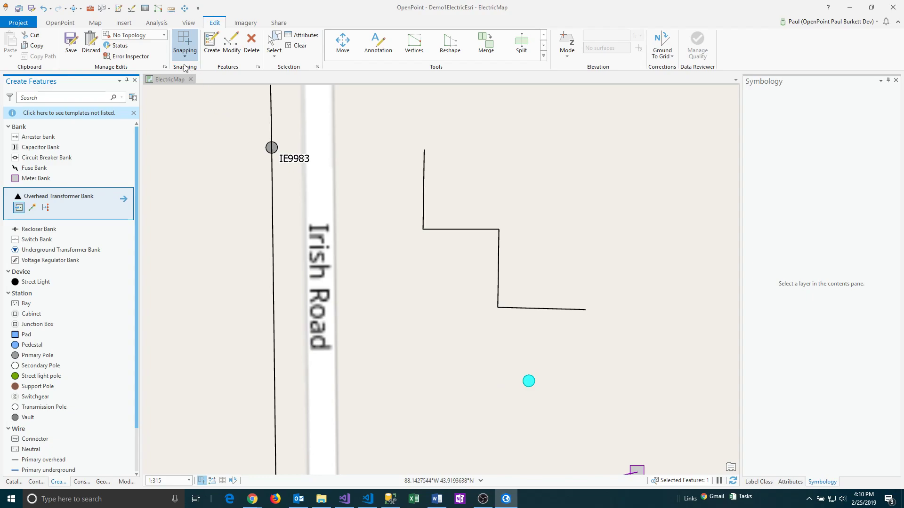
- Enable Endpoint snapping and bring the transformer preview onto a wire's end near Irish Road
{"action": "left_click", "coordinate": [186, 44]}
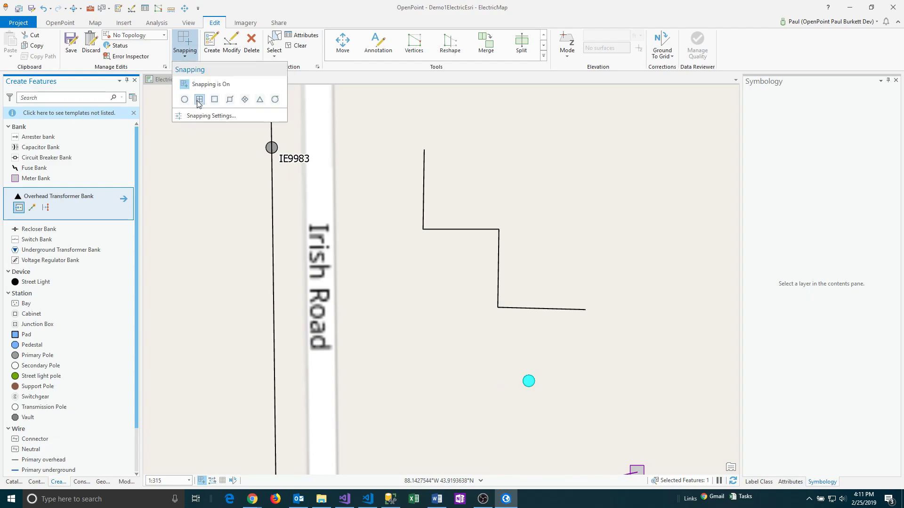
{"action": "mouse_move", "coordinate": [199, 99]}
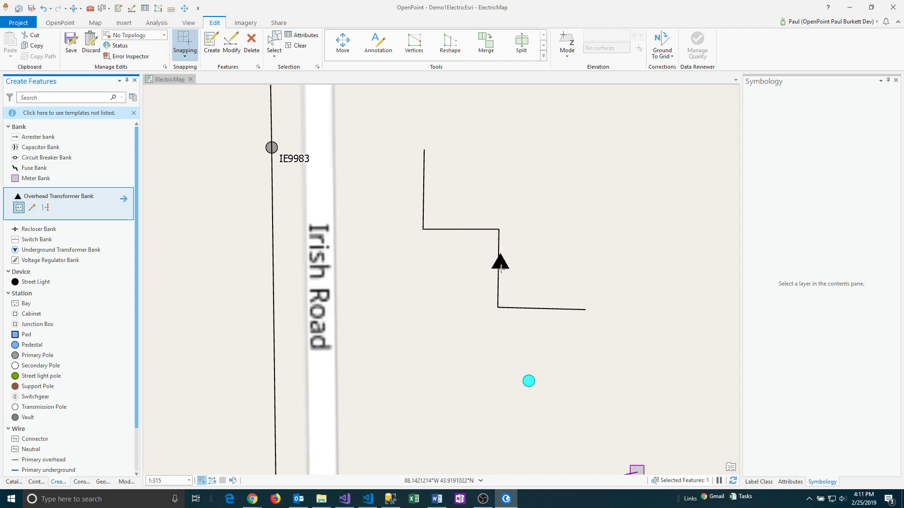
{"action": "left_click_drag", "start_coordinate": [500, 263], "coordinate": [557, 320]}
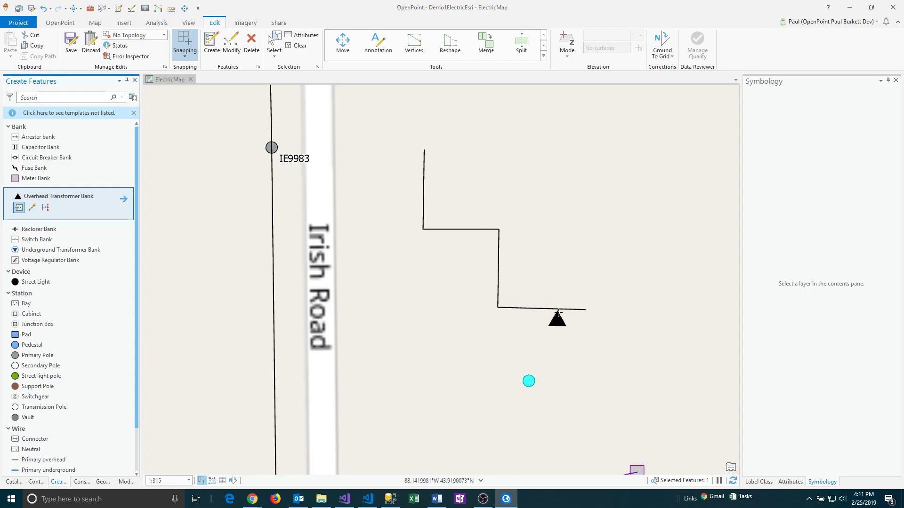
{"action": "left_click_drag", "start_coordinate": [557, 320], "coordinate": [584, 316]}
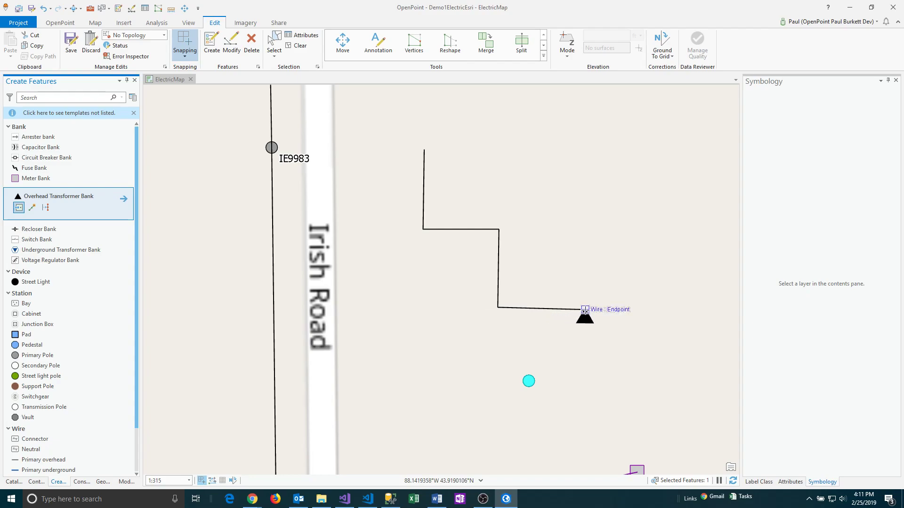
{"action": "left_click_drag", "start_coordinate": [584, 315], "coordinate": [453, 358]}
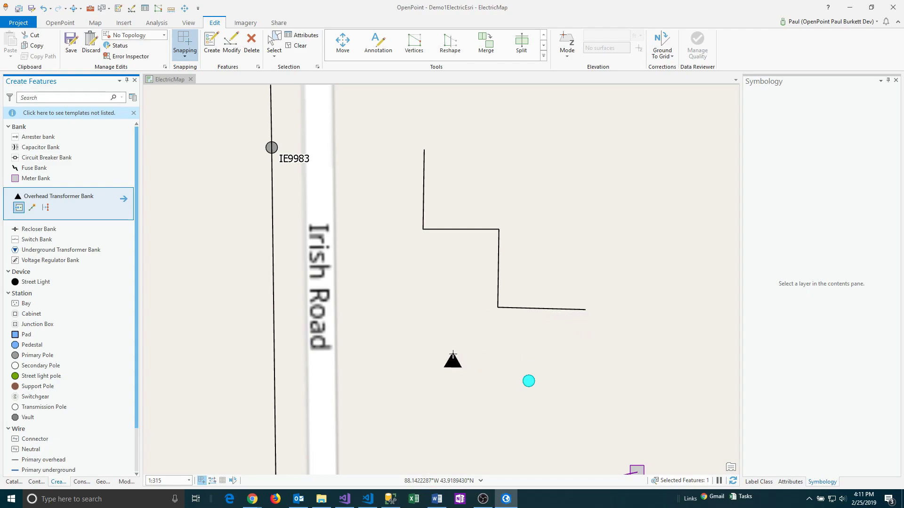
{"action": "left_click", "coordinate": [186, 44]}
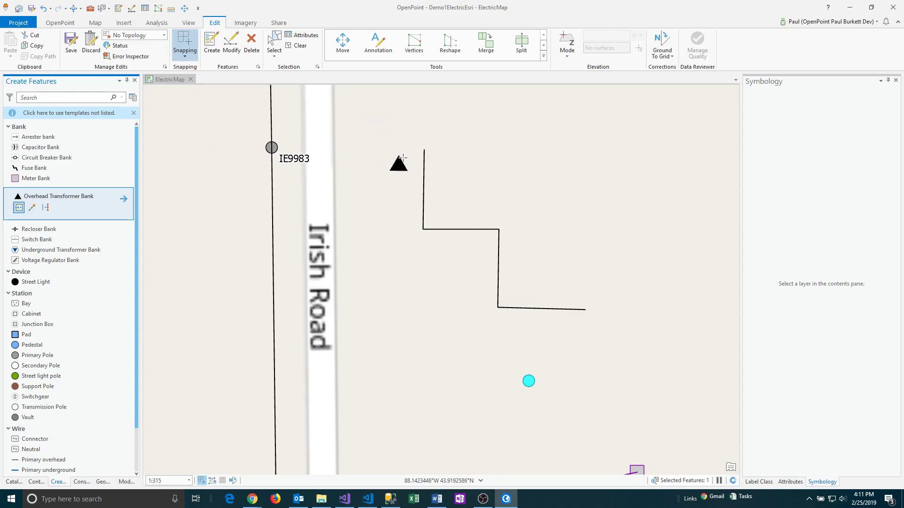
{"action": "left_click_drag", "start_coordinate": [397, 163], "coordinate": [519, 231]}
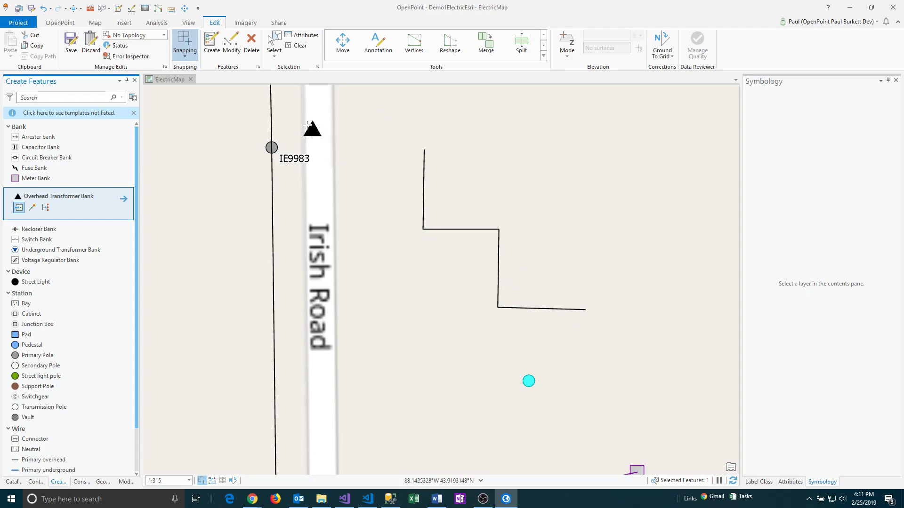
- Enable Vertex snapping and hover the transformer over wire corner vertices, including the bend on Primary overhead 6938
{"action": "left_click", "coordinate": [186, 43]}
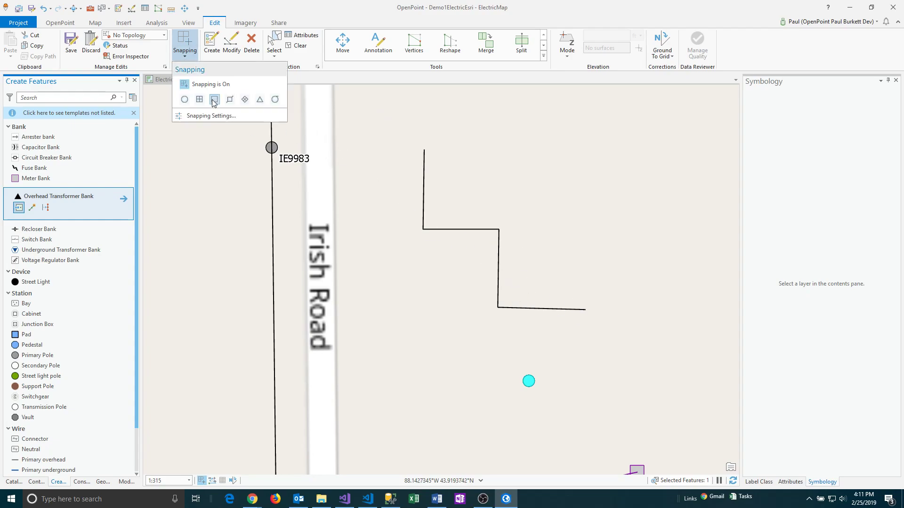
{"action": "mouse_move", "coordinate": [214, 99]}
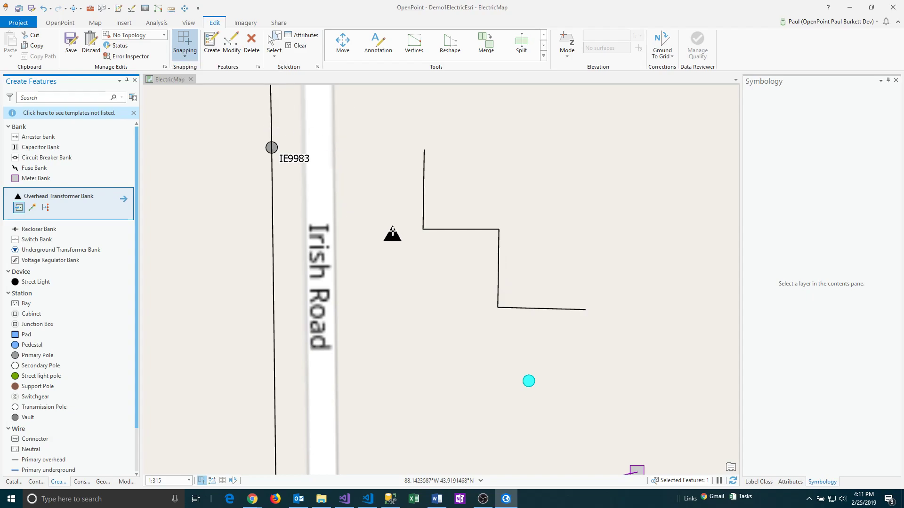
{"action": "left_click_drag", "start_coordinate": [392, 234], "coordinate": [423, 233]}
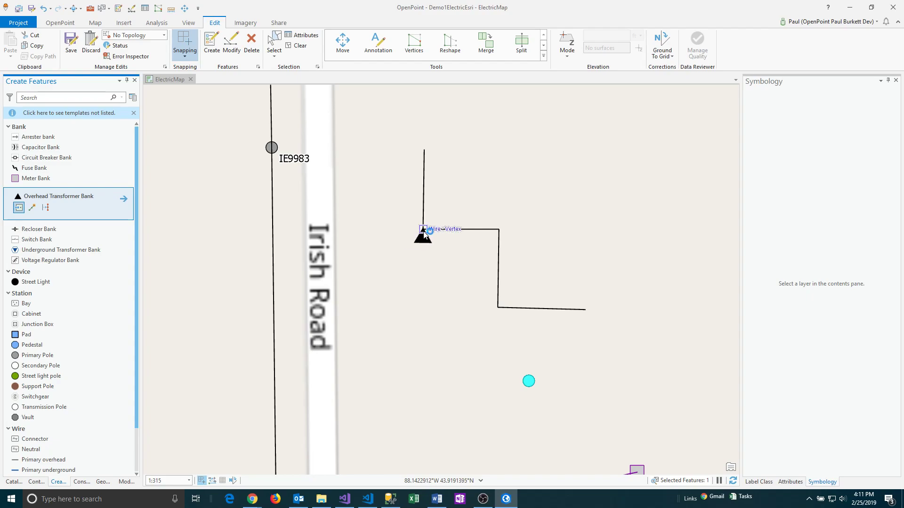
{"action": "left_click_drag", "start_coordinate": [424, 237], "coordinate": [499, 237]}
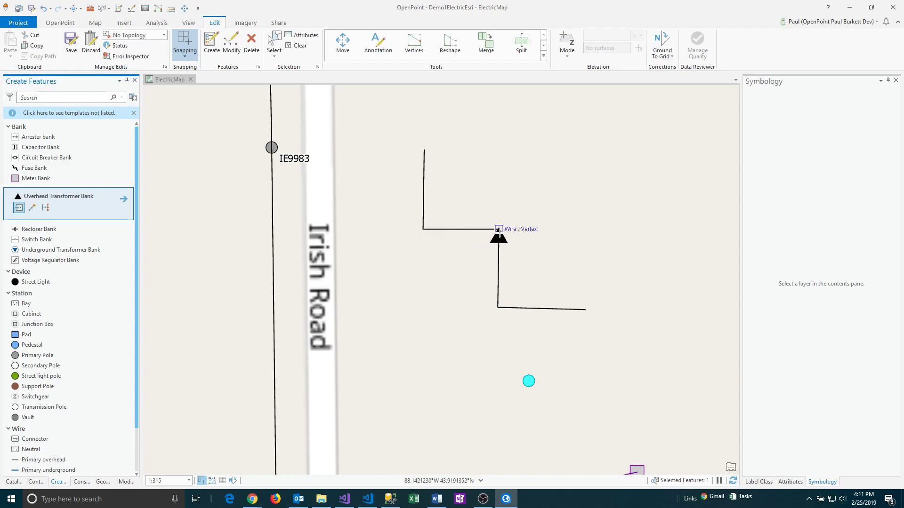
{"action": "left_click_drag", "start_coordinate": [498, 235], "coordinate": [498, 307]}
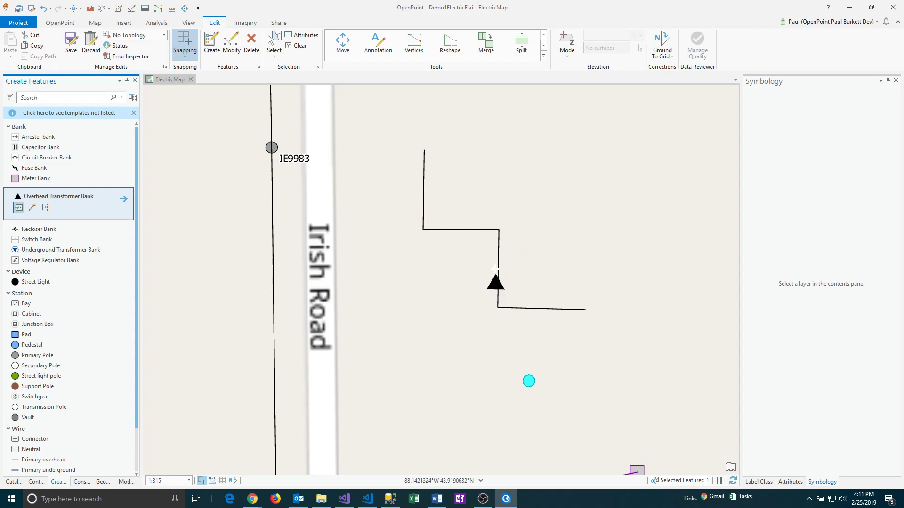
{"action": "mouse_move", "coordinate": [498, 233]}
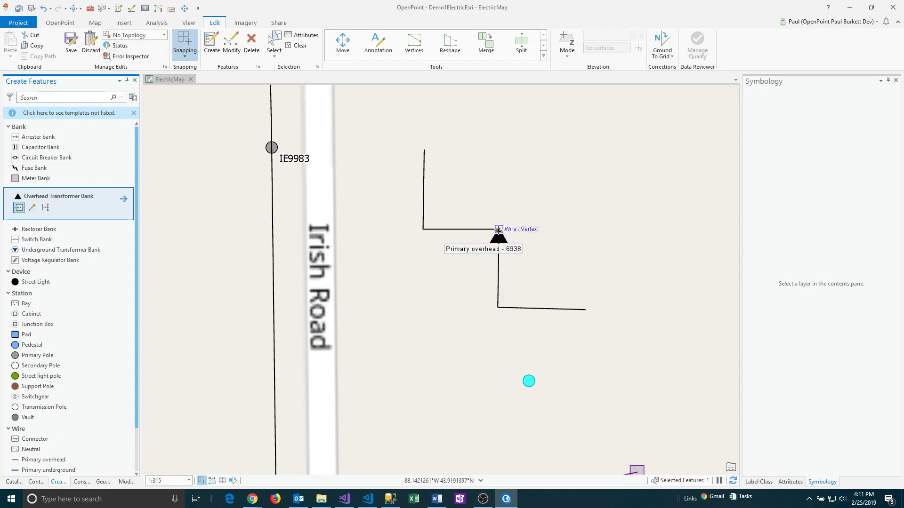
{"action": "left_click_drag", "start_coordinate": [497, 234], "coordinate": [423, 229]}
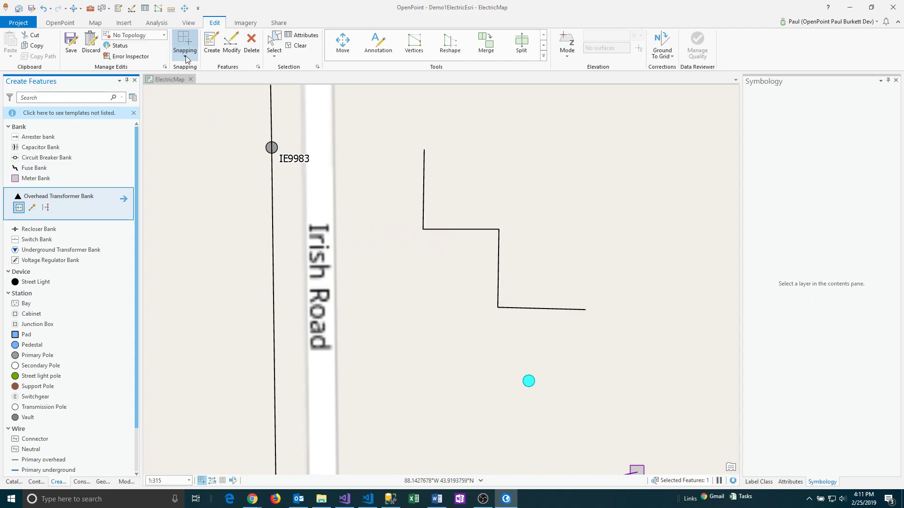
- Enable Edge snapping and rest the transformer preview on a wire segment between vertices
{"action": "left_click", "coordinate": [186, 44]}
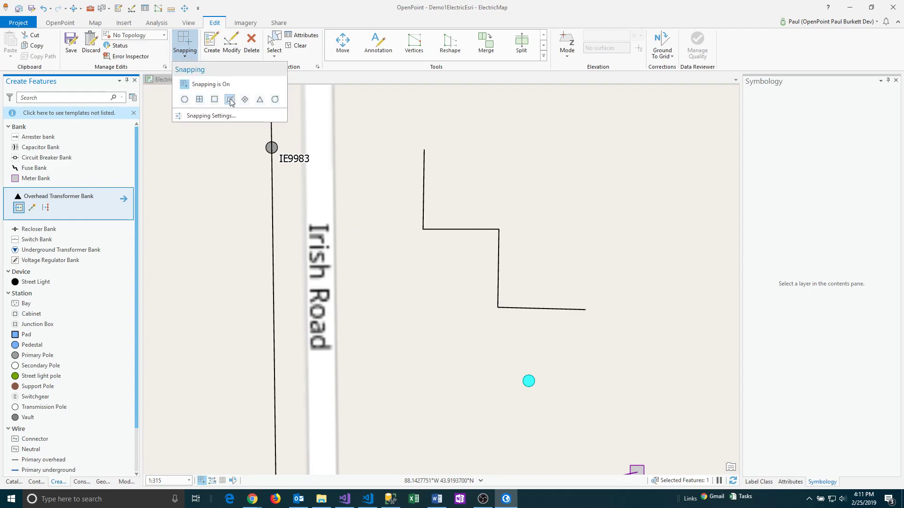
{"action": "mouse_move", "coordinate": [229, 98]}
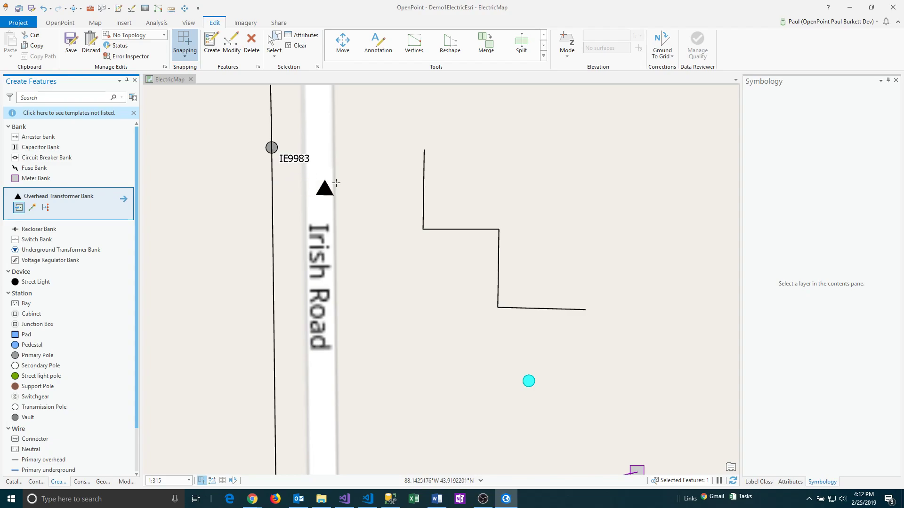
{"action": "left_click_drag", "start_coordinate": [324, 187], "coordinate": [417, 195]}
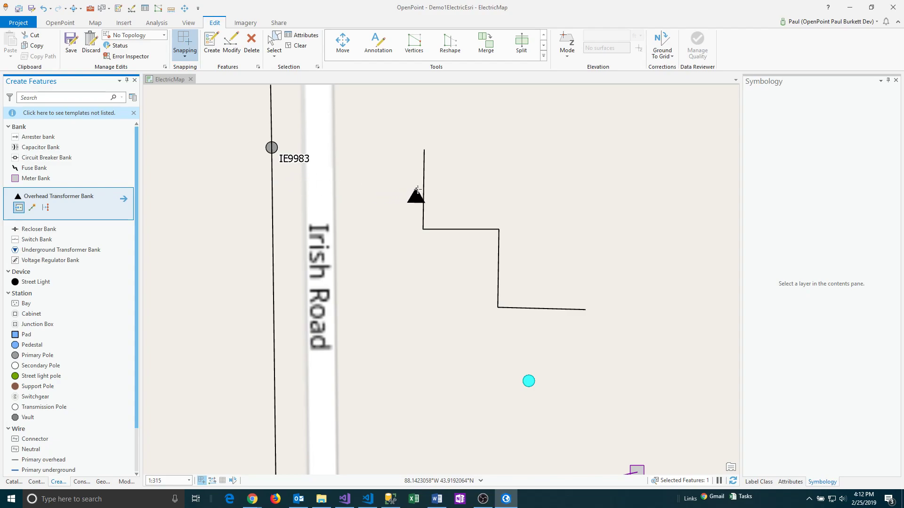